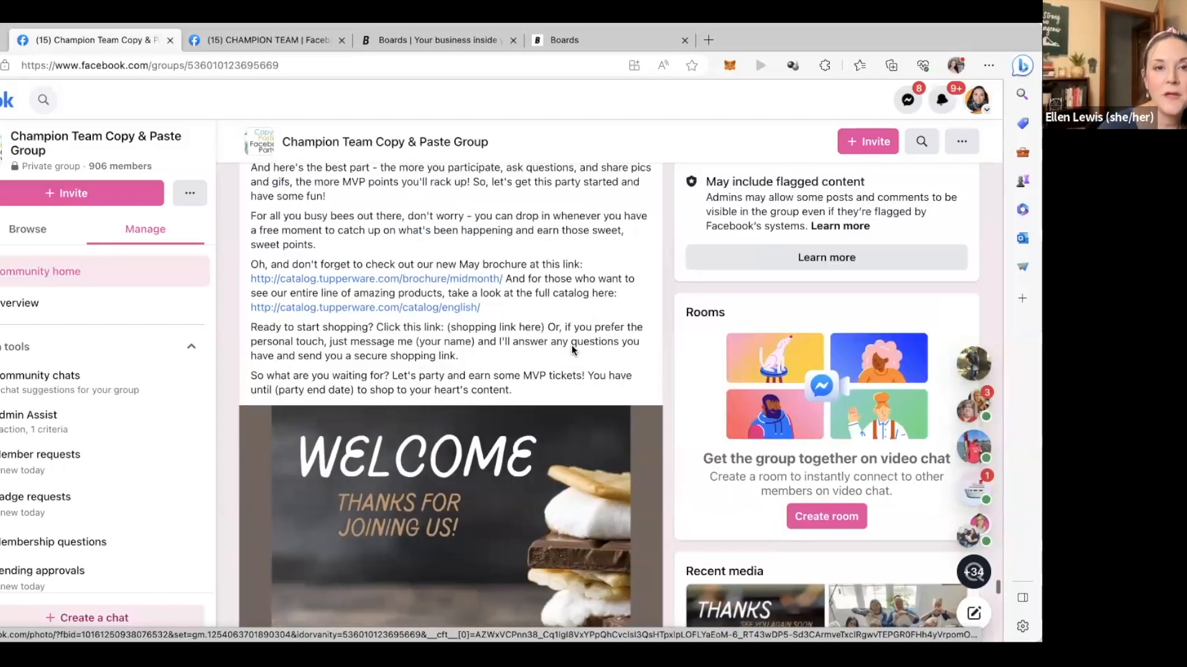
- Scroll the Champion Team Copy & Paste Group feed up to its cover photo and Discussion tab
{"action": "scroll", "scroll_direction": "down", "scroll_amount": 3}
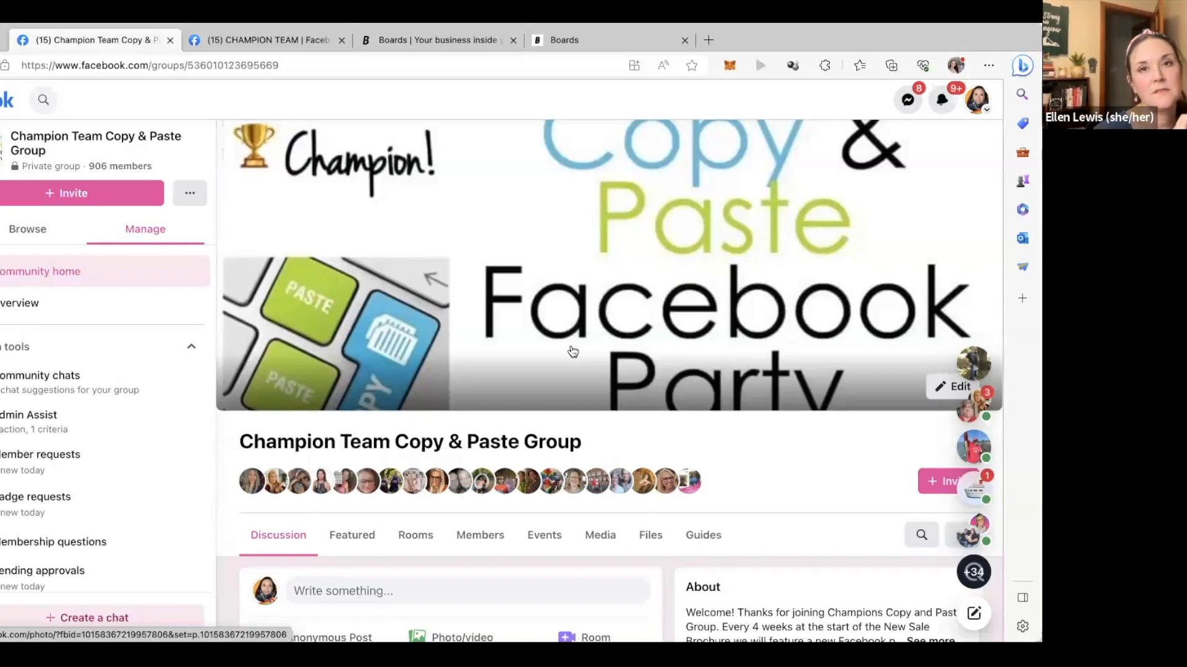
{"action": "mouse_move", "coordinate": [565, 352]}
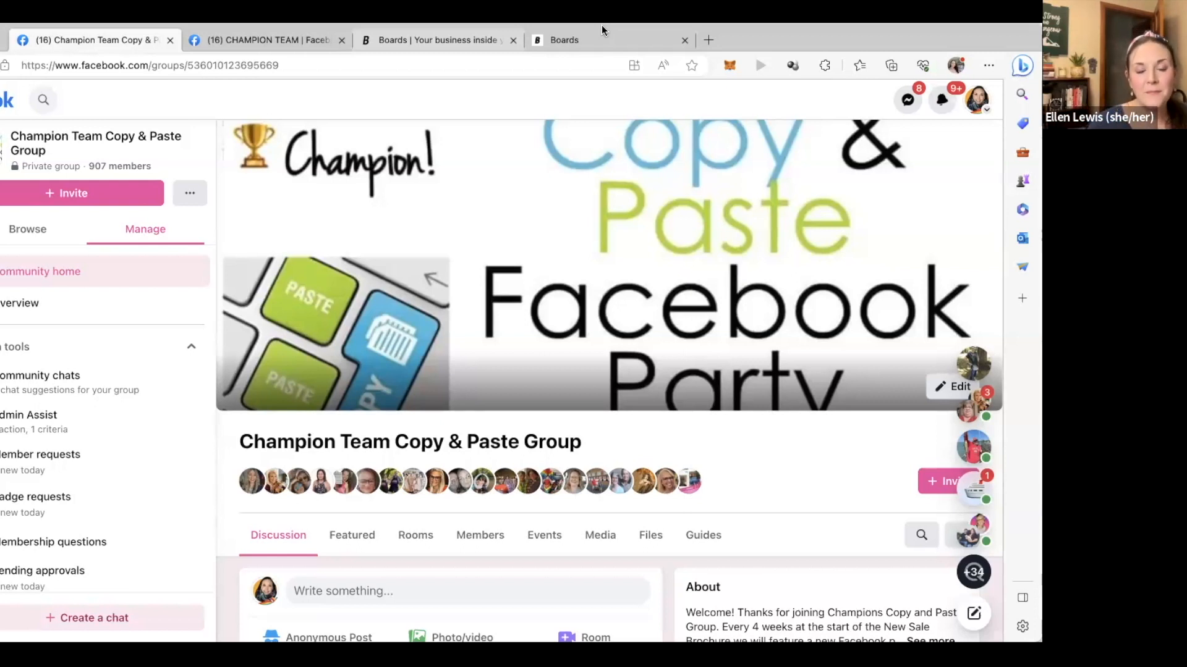
{"action": "mouse_move", "coordinate": [714, 36]}
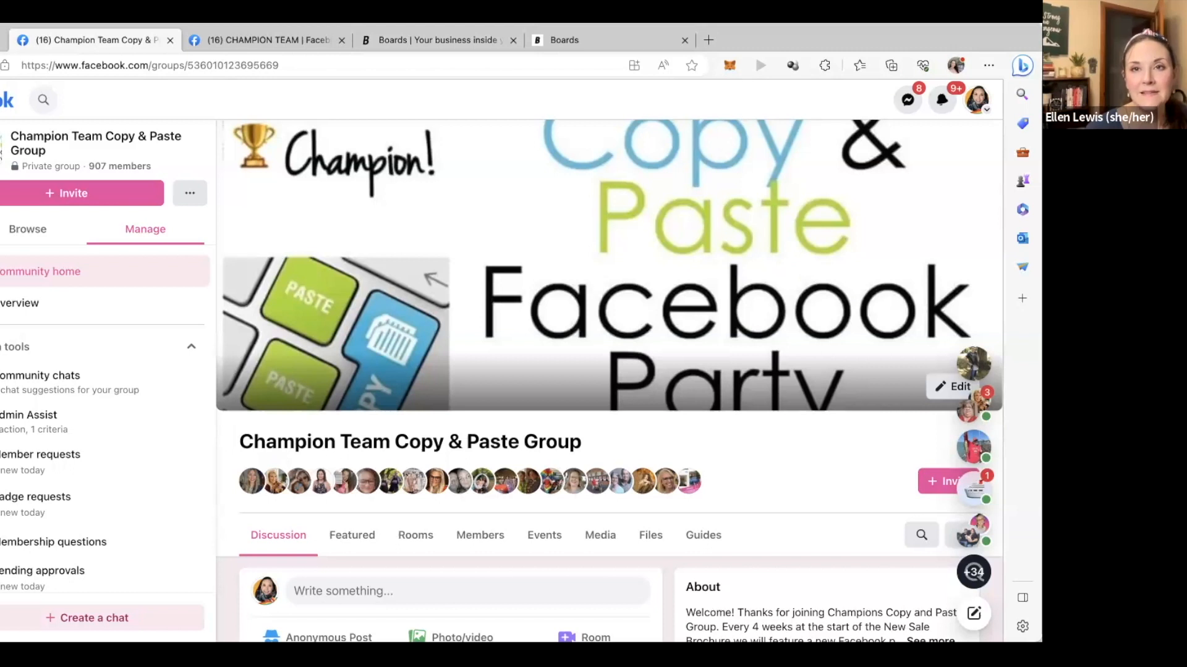
- Scroll the Discussion feed down to the March 2020 group-creation post
{"action": "scroll", "scroll_direction": "down", "scroll_amount": 3}
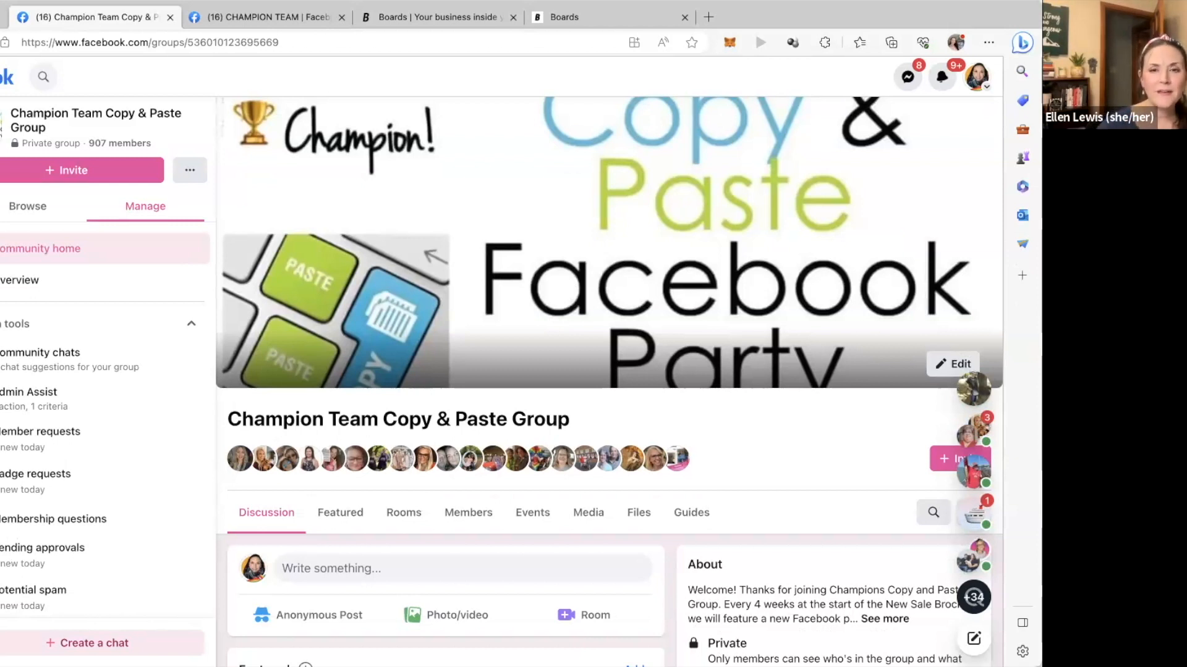
{"action": "mouse_move", "coordinate": [717, 303]}
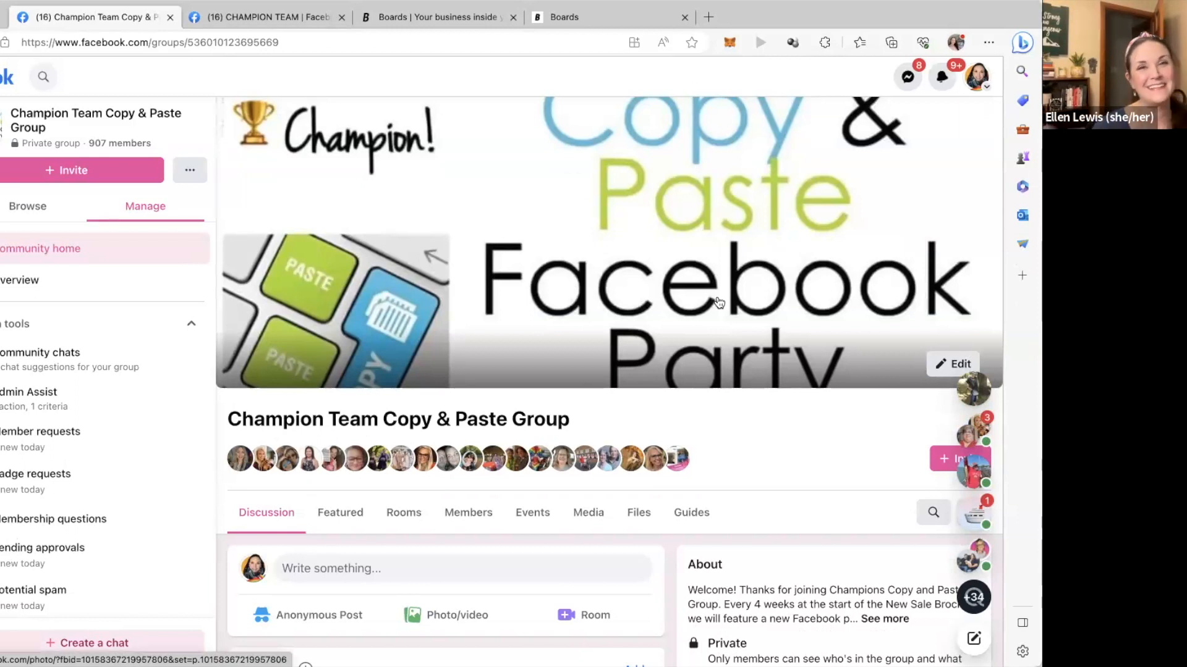
{"action": "scroll", "scroll_direction": "down", "scroll_amount": 3}
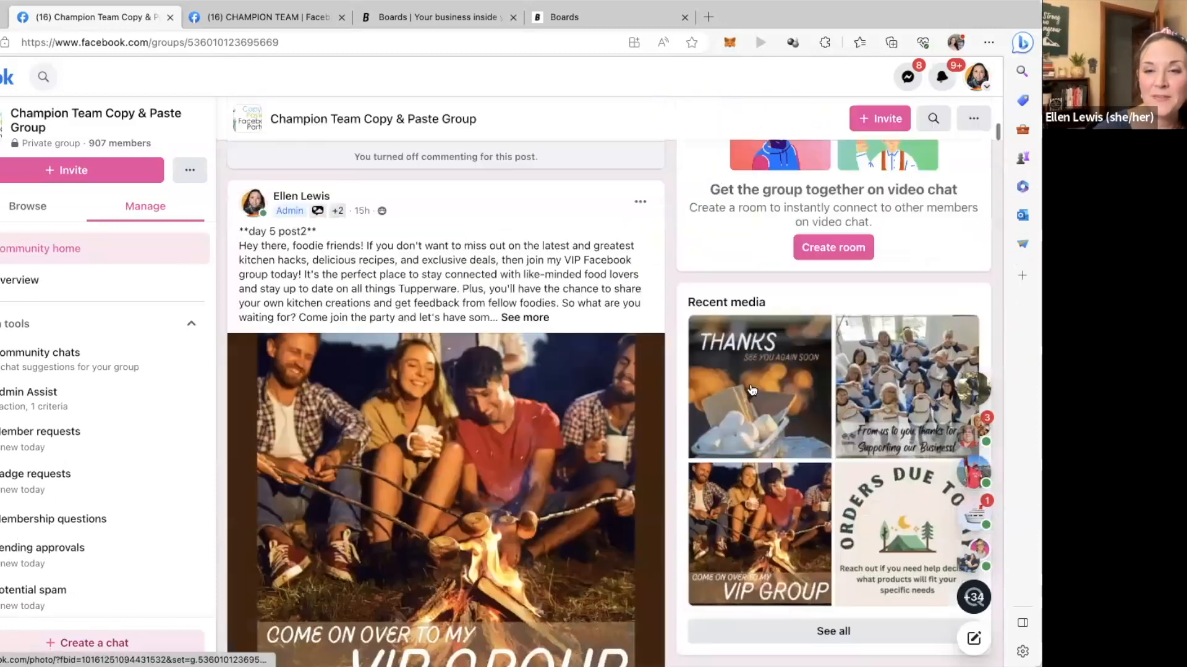
{"action": "scroll", "scroll_direction": "down", "scroll_amount": 3}
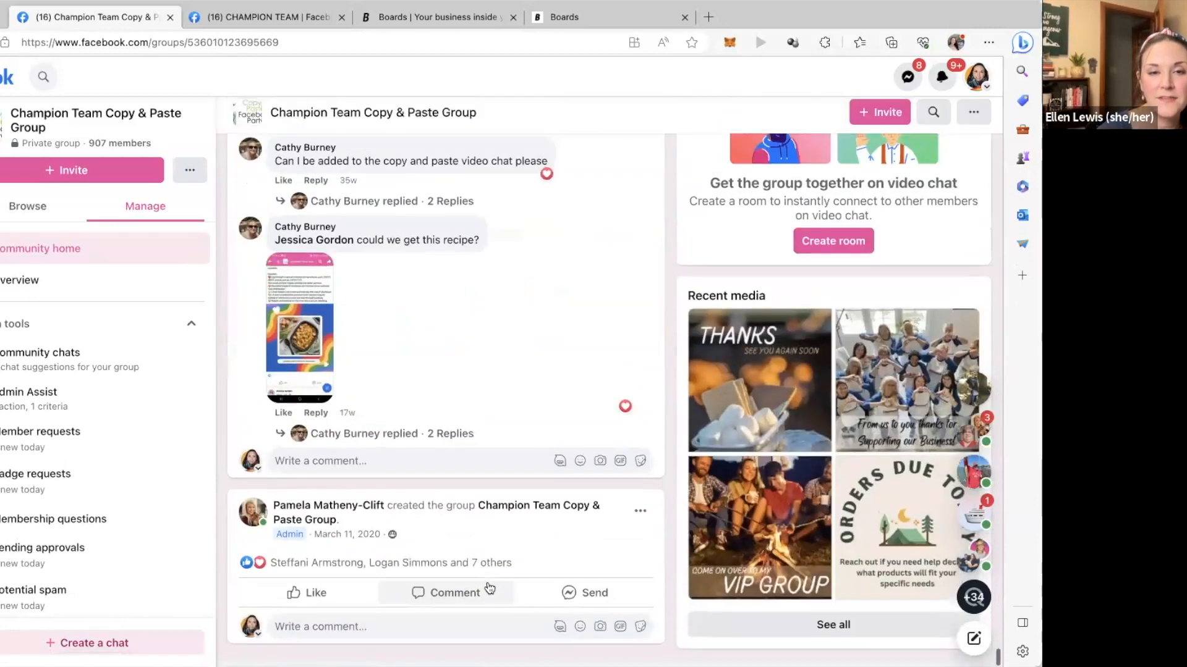
- Scroll back up to the pinned 'per party post #1 pin this' welcome post with its catalog links
{"action": "scroll", "scroll_direction": "down", "scroll_amount": 3}
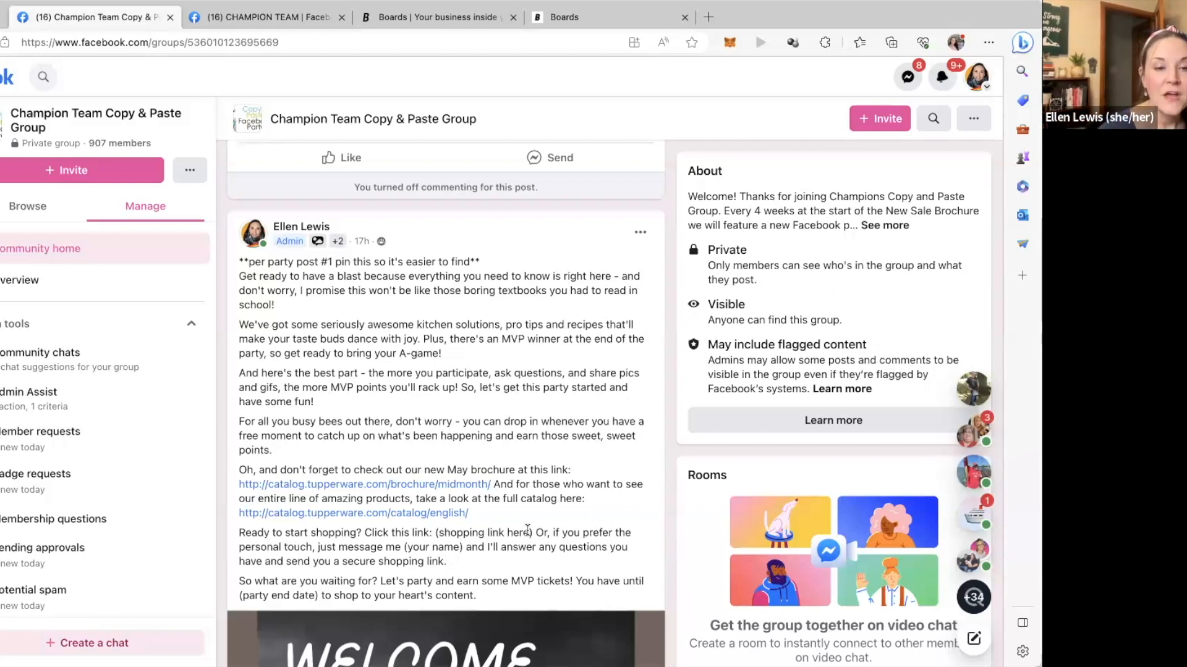
- Scroll to pre-party post #3, the personalize-your-story post with the 'Show me your Family' image
{"action": "scroll", "scroll_direction": "down", "scroll_amount": 3}
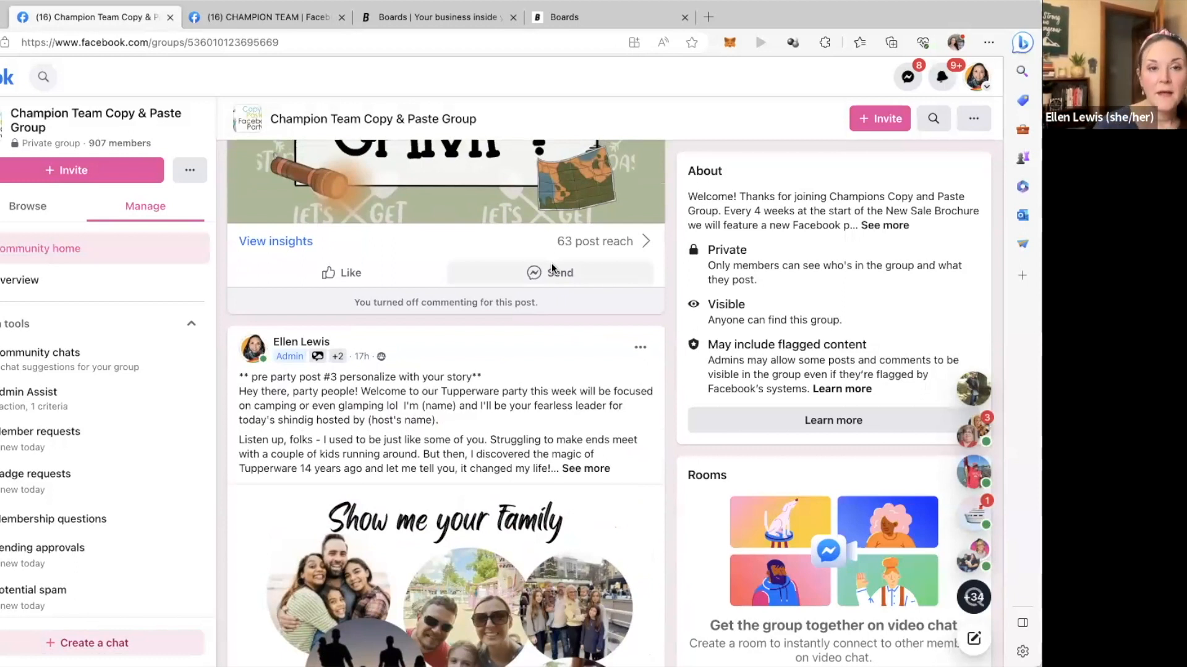
- Scroll past the Day 1 posts to Day 2 post 4, the live cooking show with its 'Today is the Day!' image
{"action": "scroll", "scroll_direction": "down", "scroll_amount": 3}
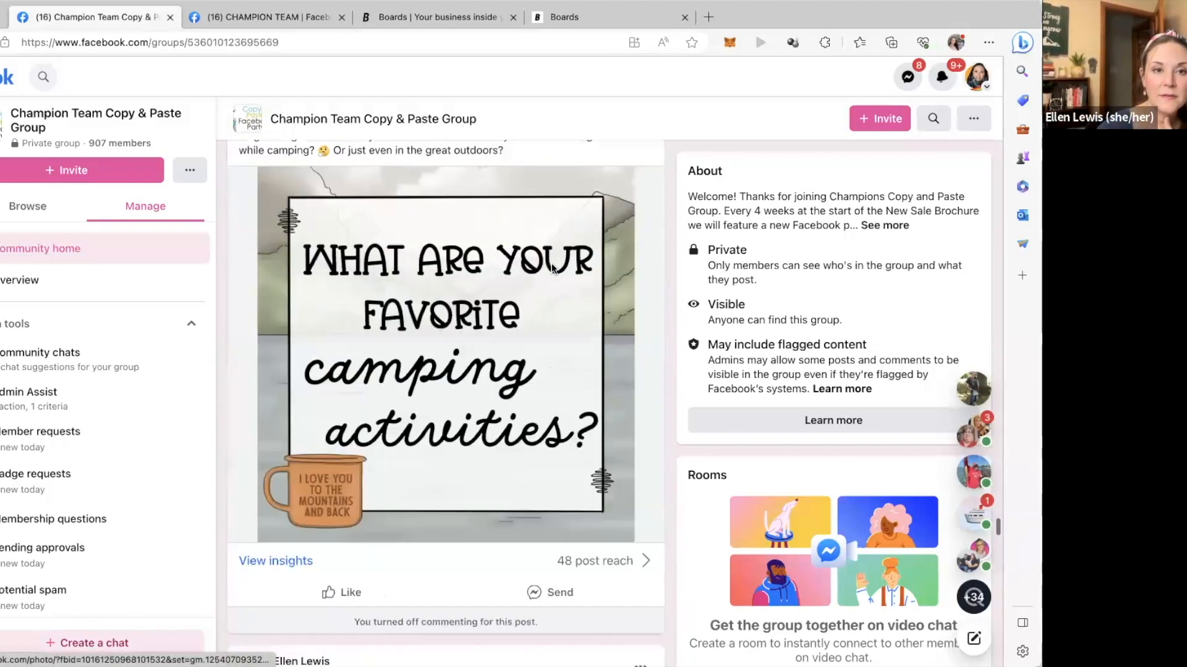
{"action": "scroll", "scroll_direction": "down", "scroll_amount": 3}
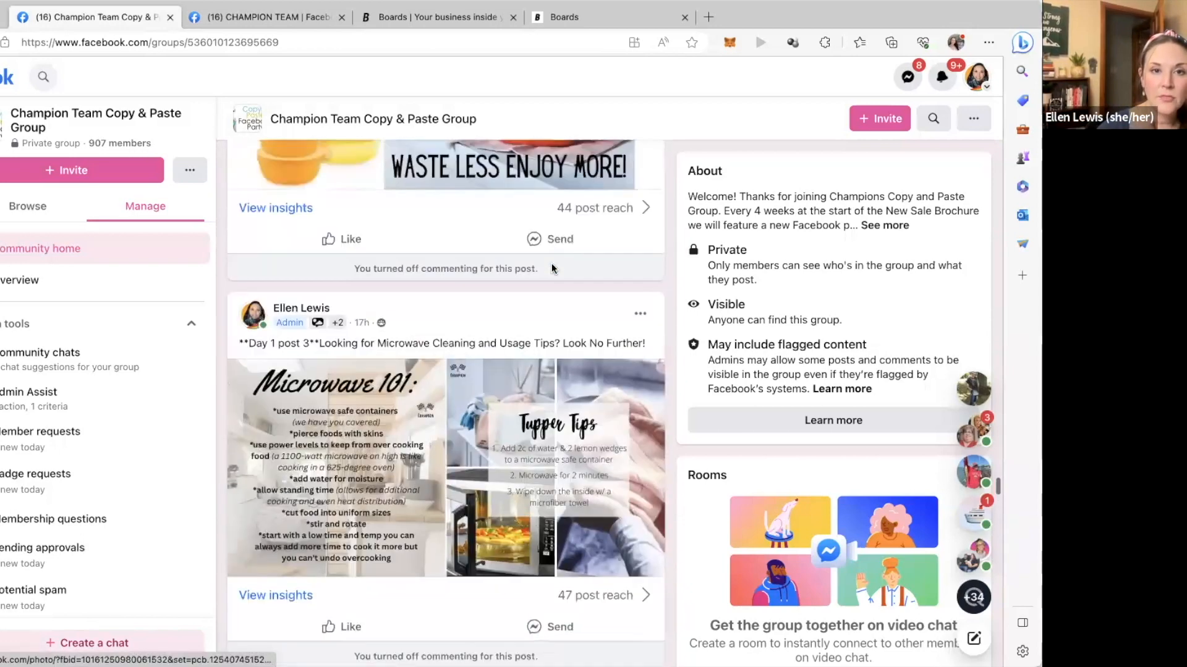
{"action": "scroll", "scroll_direction": "down", "scroll_amount": 3}
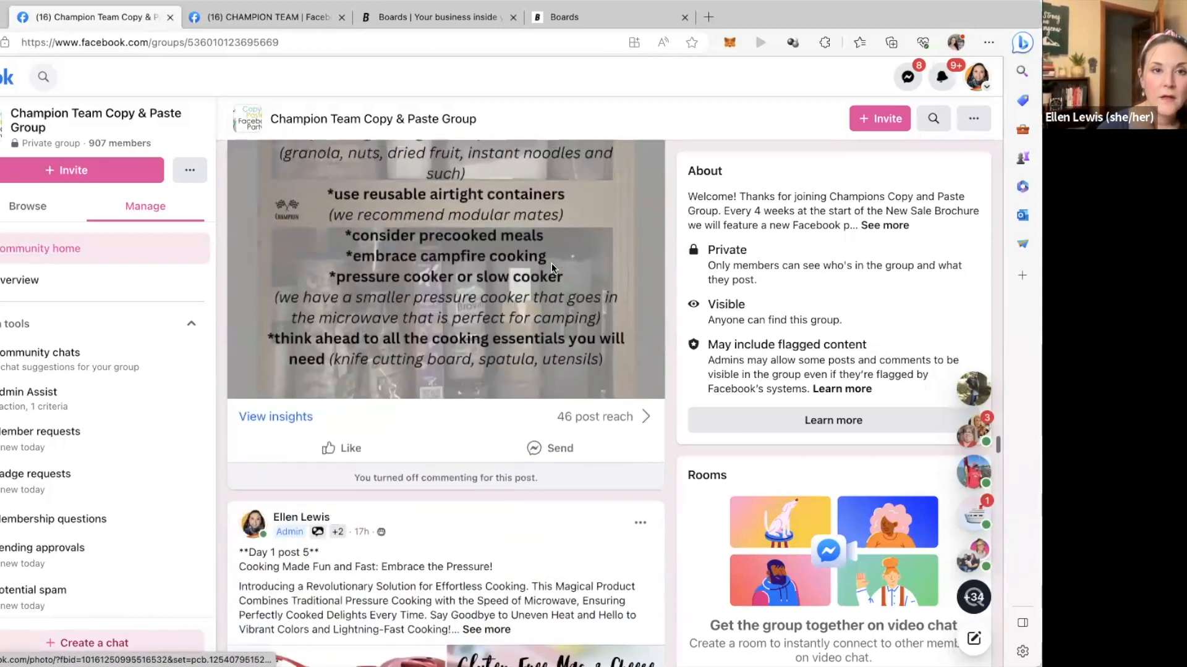
{"action": "scroll", "scroll_direction": "down", "scroll_amount": 3}
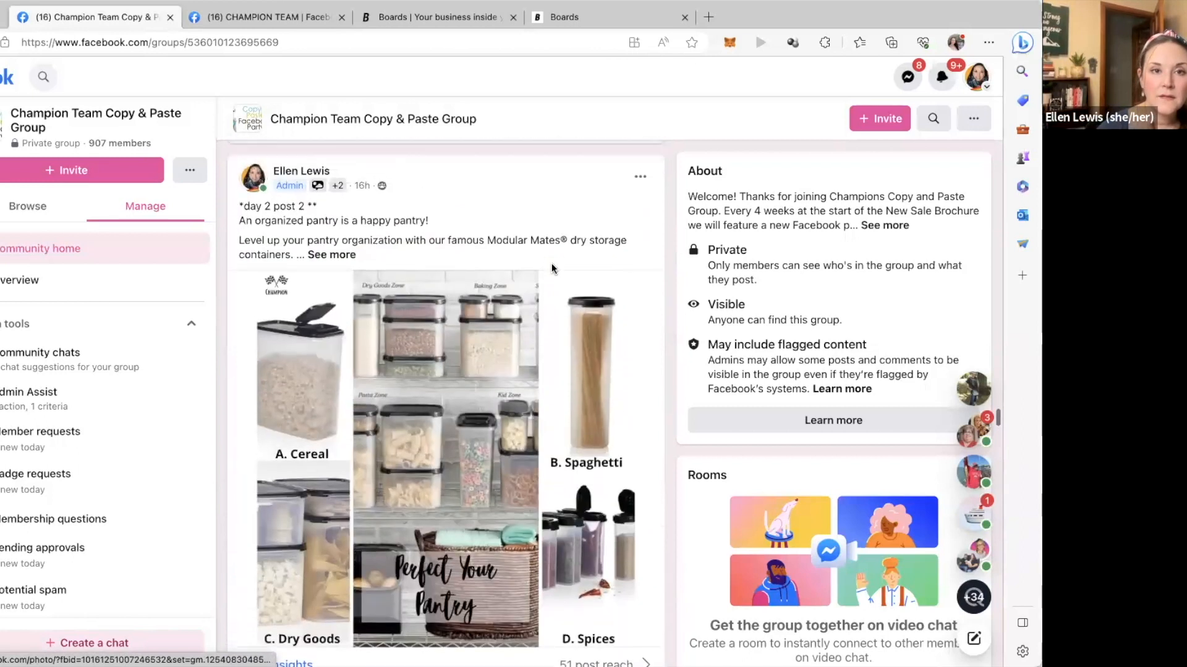
{"action": "scroll", "scroll_direction": "down", "scroll_amount": 3}
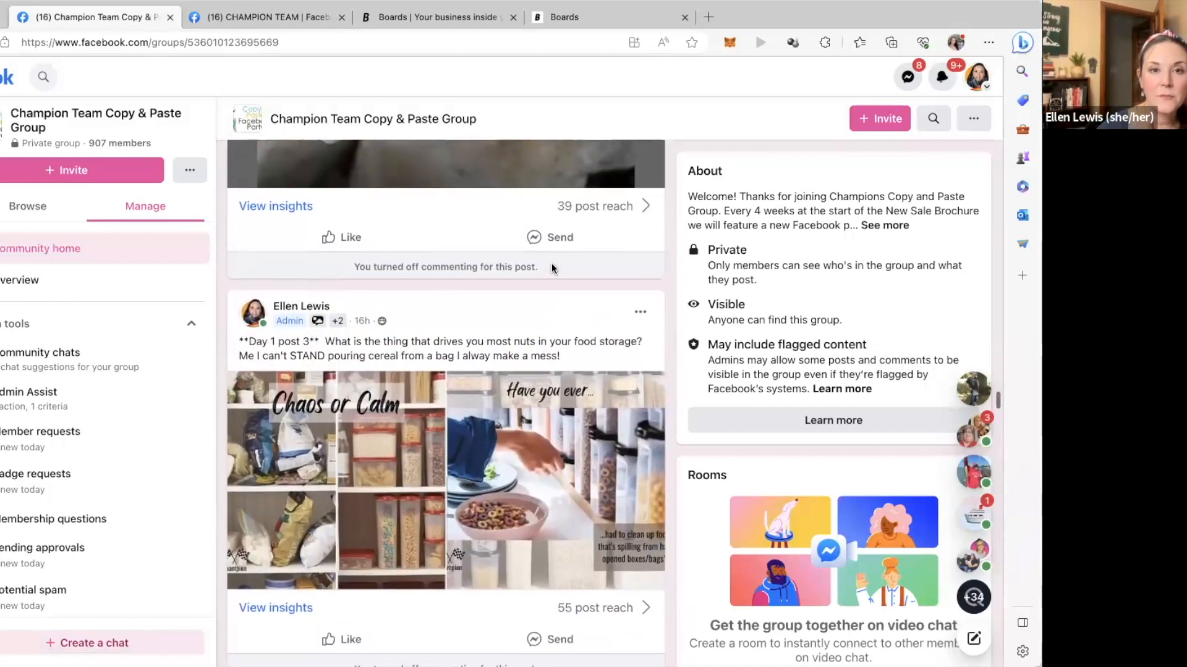
{"action": "scroll", "scroll_direction": "down", "scroll_amount": 3}
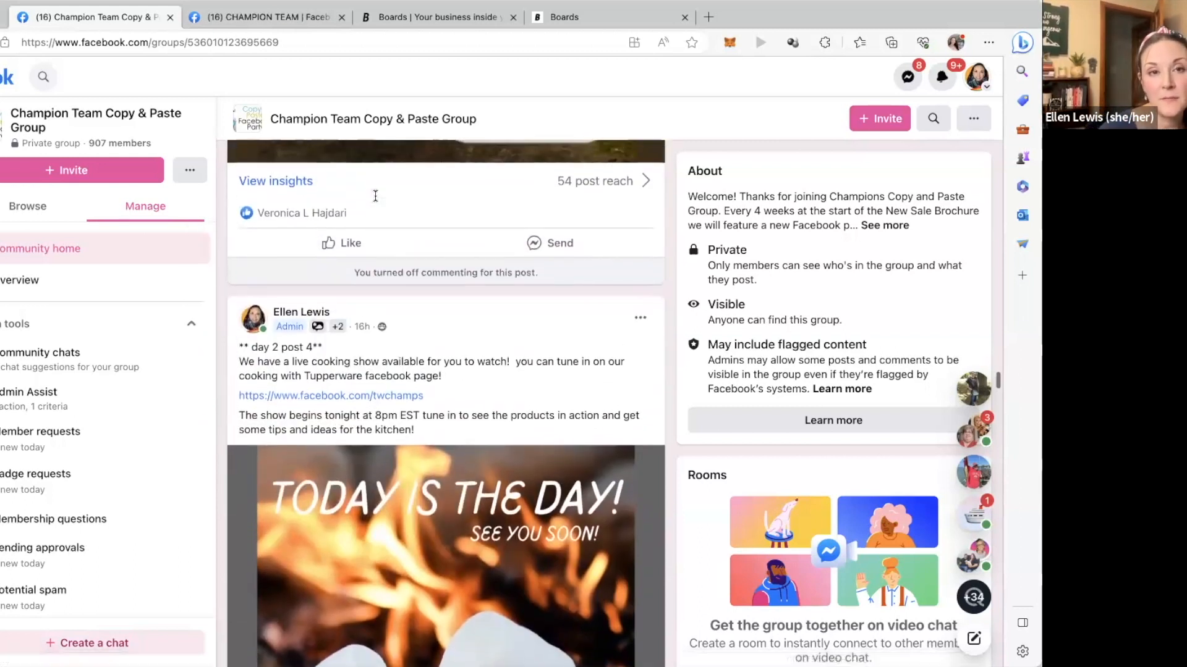
- Scroll past the camping kit post to Day 3 post 2 with its 'Take Your Food To Go' image
{"action": "scroll", "scroll_direction": "down", "scroll_amount": 3}
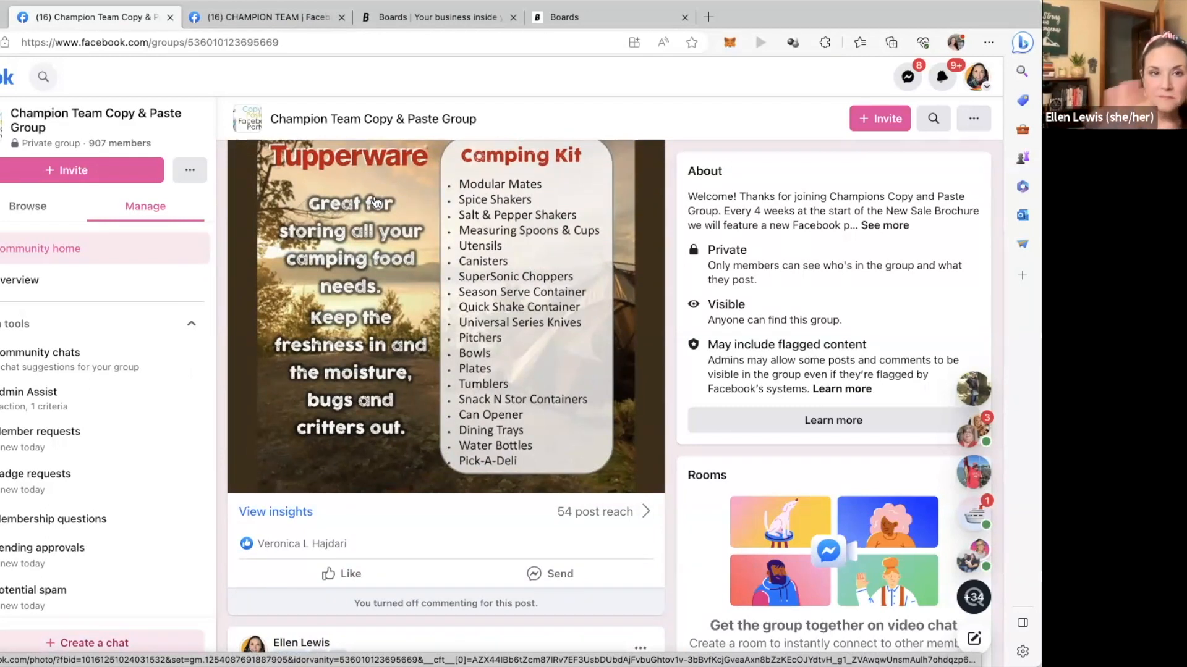
{"action": "scroll", "scroll_direction": "down", "scroll_amount": 3}
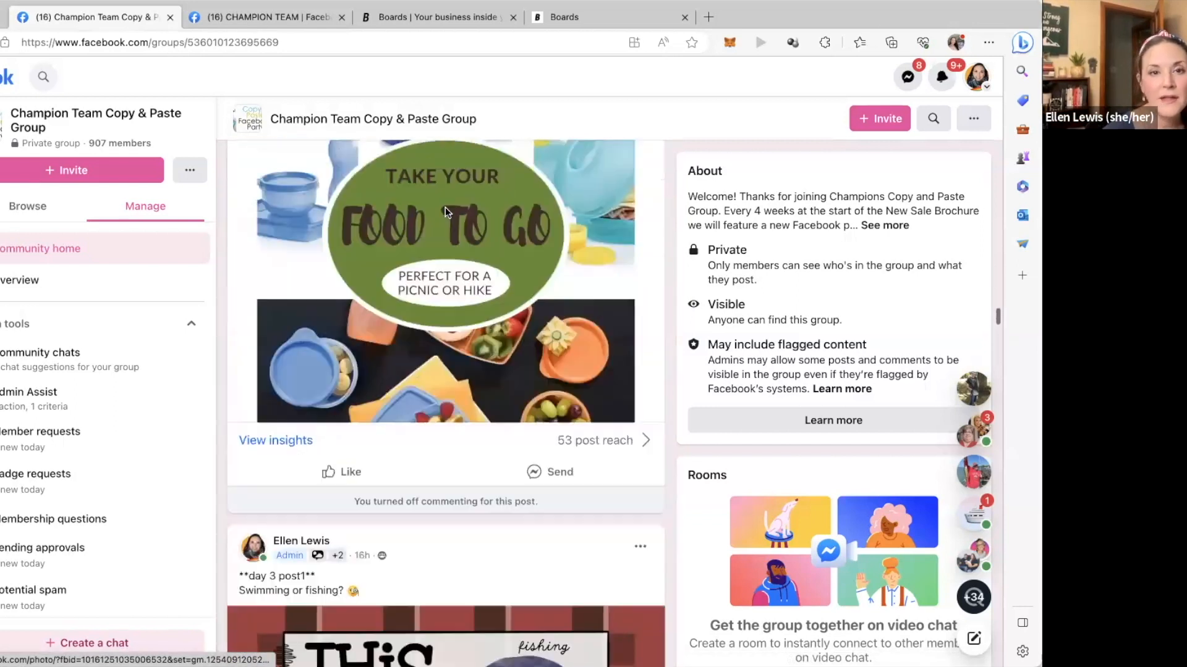
{"action": "scroll", "scroll_direction": "down", "scroll_amount": 3}
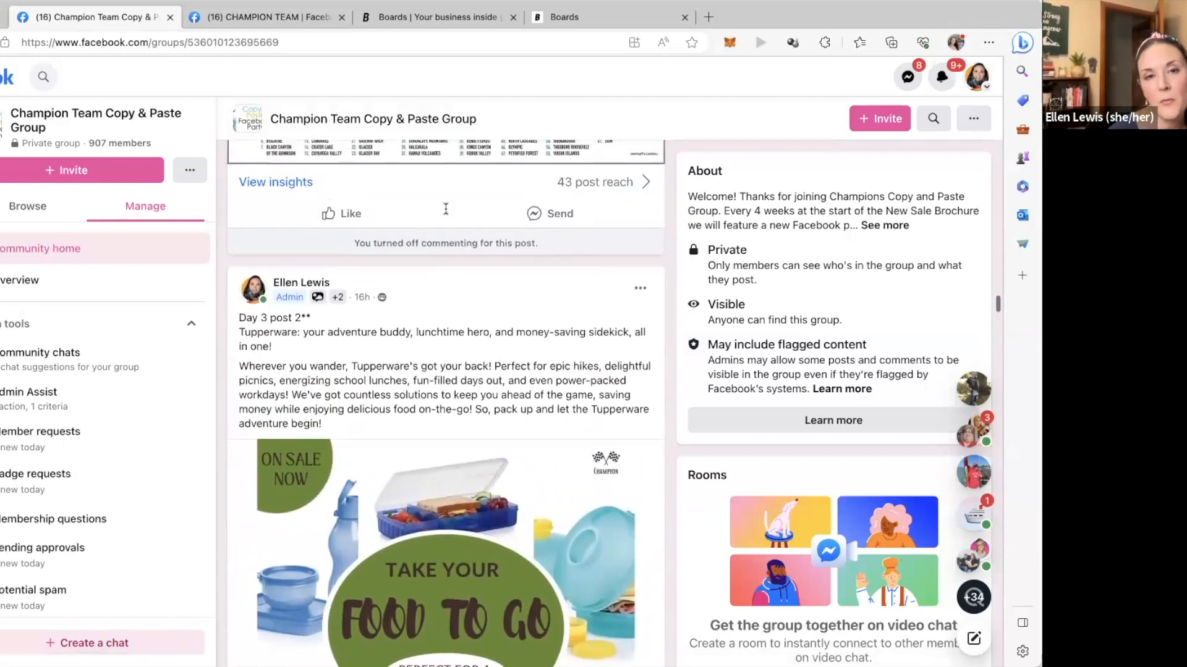
{"action": "scroll", "scroll_direction": "down", "scroll_amount": 3}
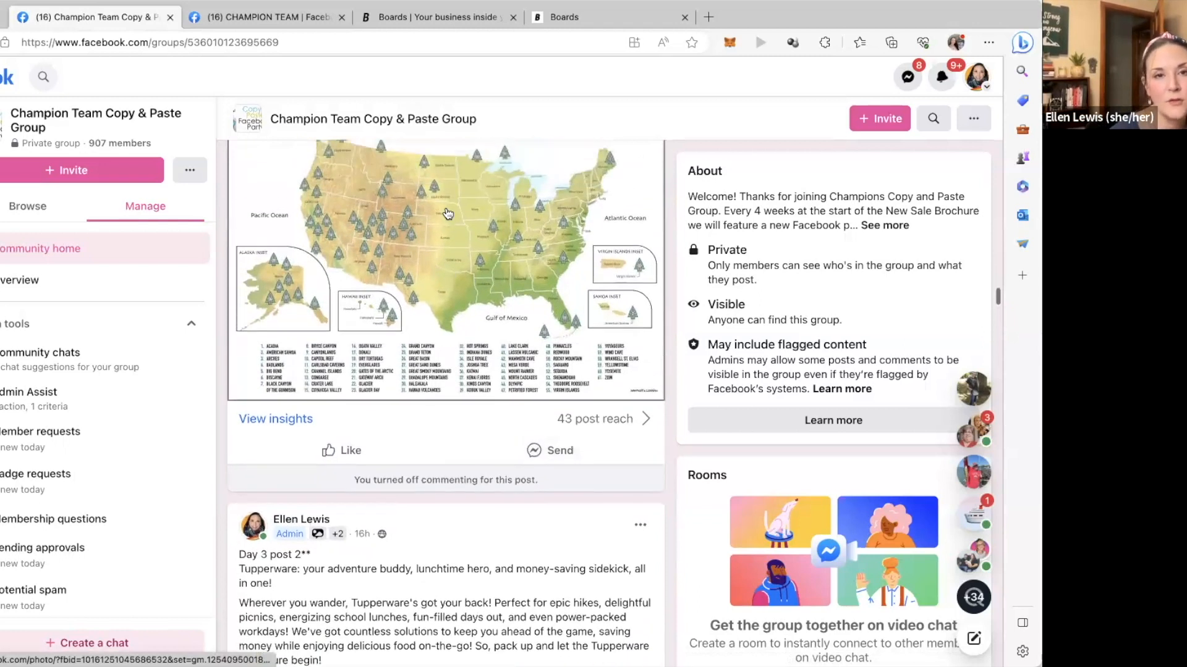
- Show the full Day 3 post 3 National Parks map post, then switch to the Champion Team group tab
{"action": "scroll", "scroll_direction": "down", "scroll_amount": 3}
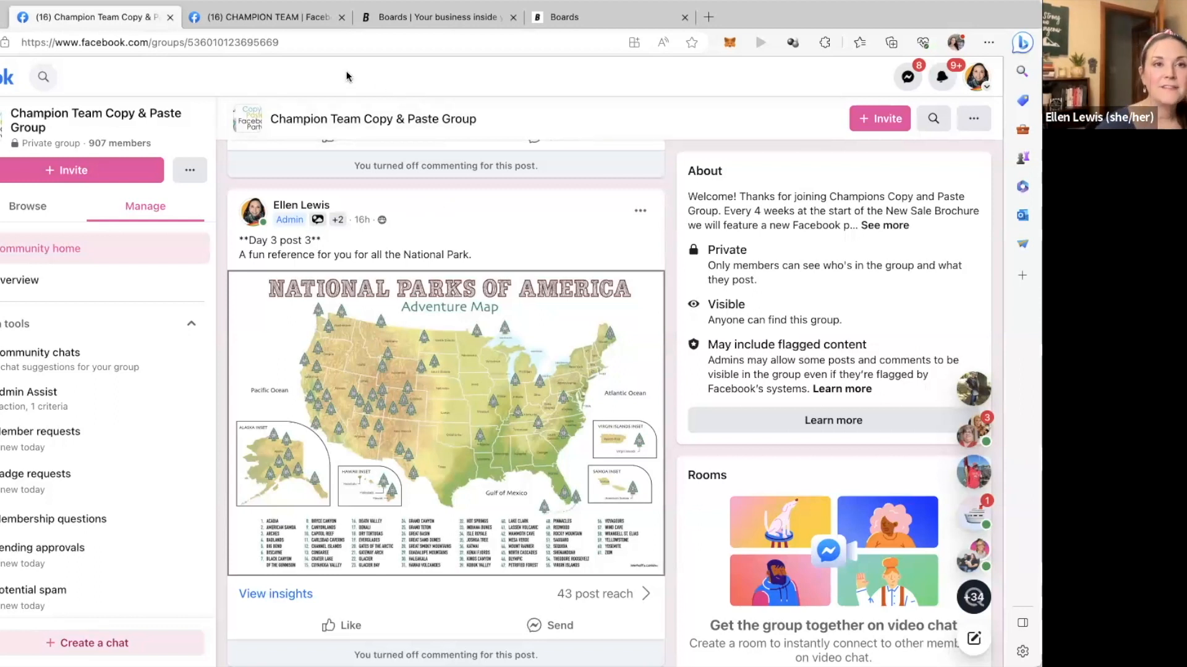
{"action": "left_click", "coordinate": [264, 16]}
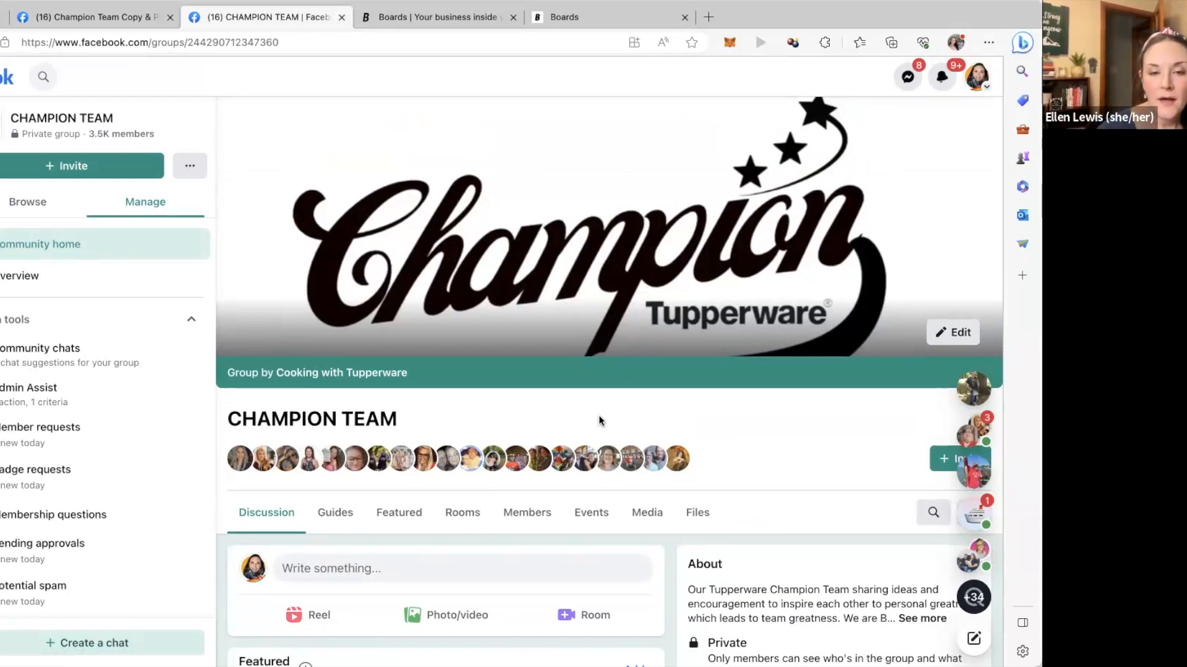
- Scroll to the Featured section and advance the carousel to the August 16 easy-button post
{"action": "scroll", "scroll_direction": "down", "scroll_amount": 3}
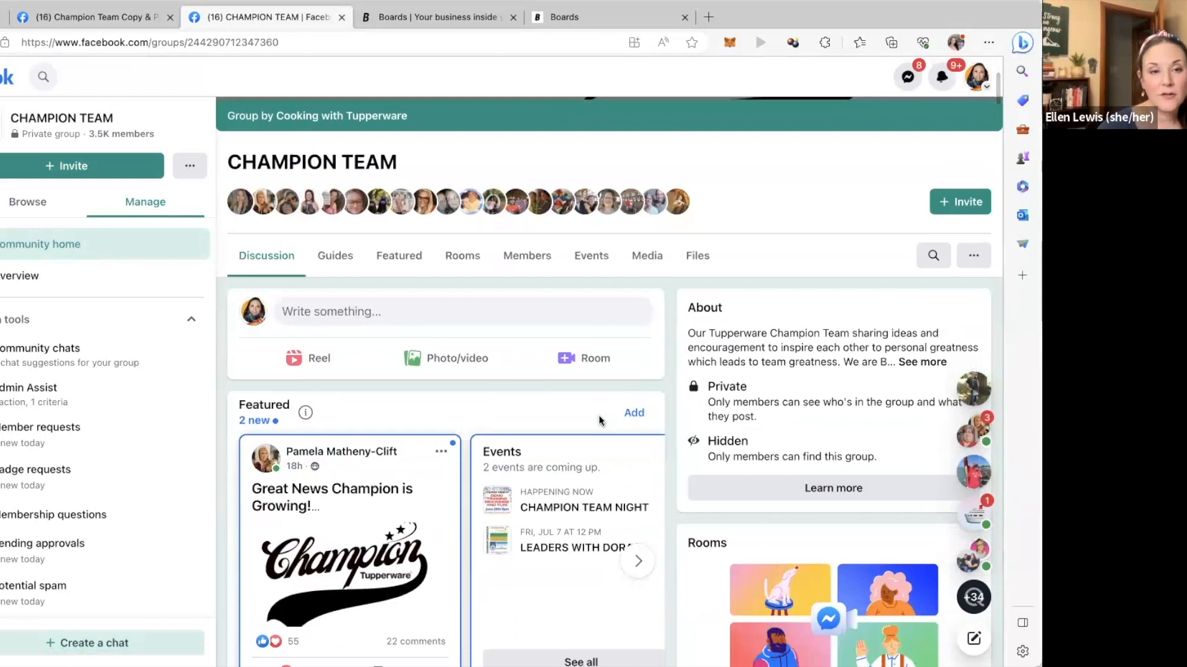
{"action": "scroll", "scroll_direction": "down", "scroll_amount": 3}
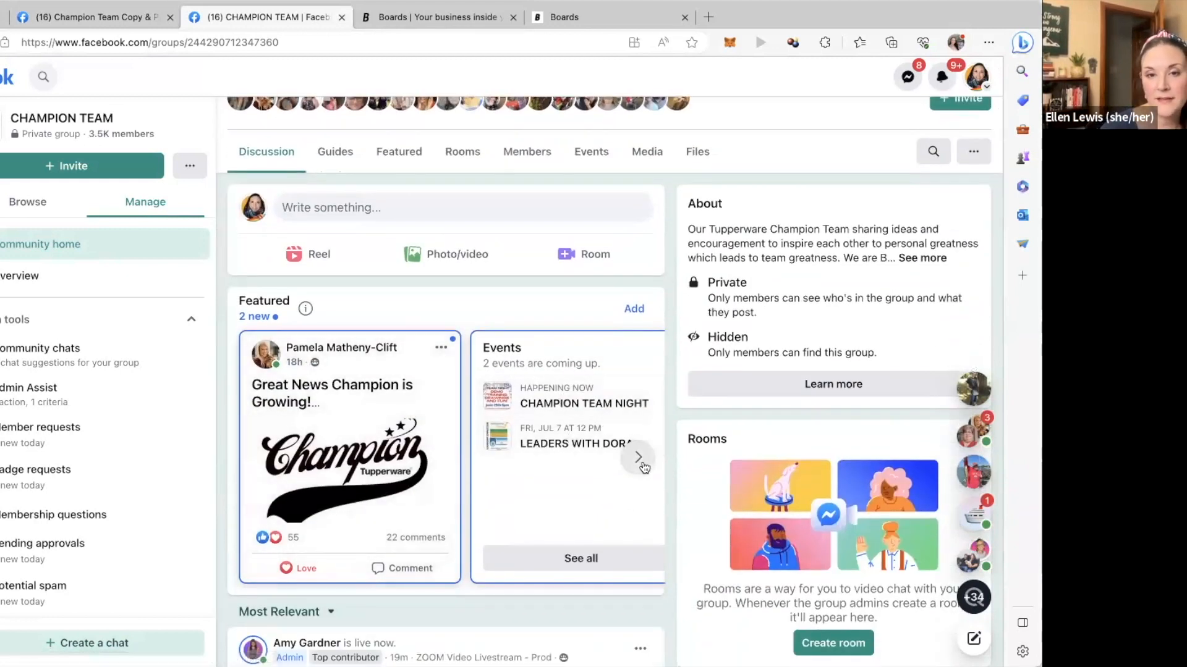
{"action": "left_click", "coordinate": [637, 457]}
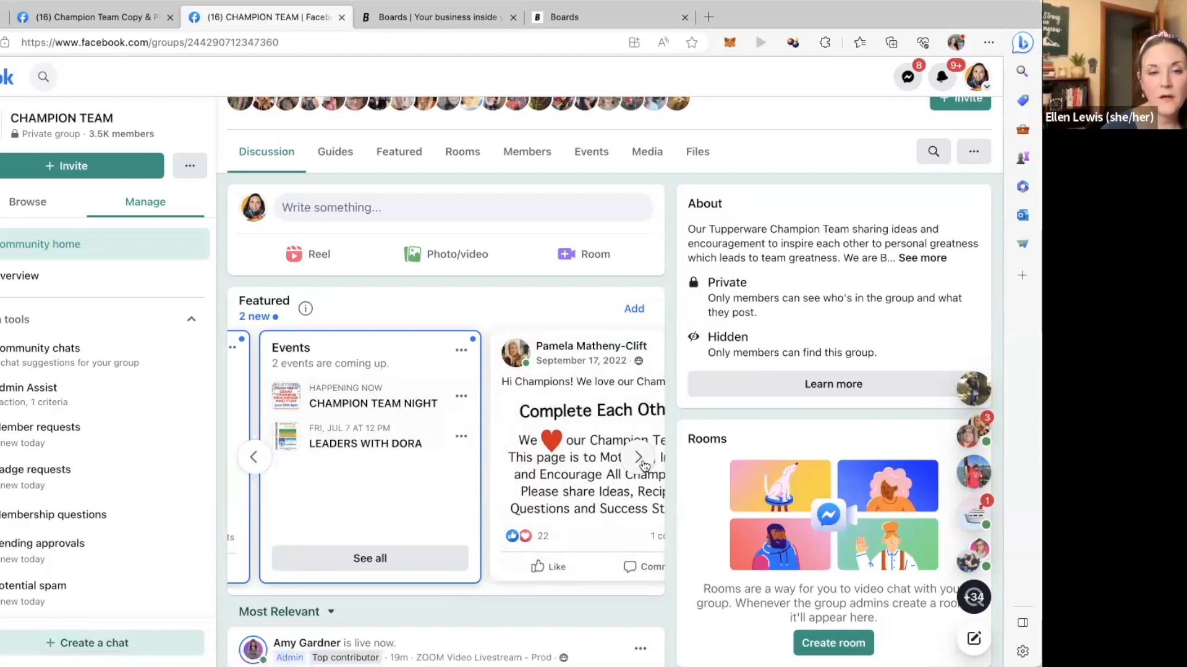
{"action": "left_click", "coordinate": [638, 456]}
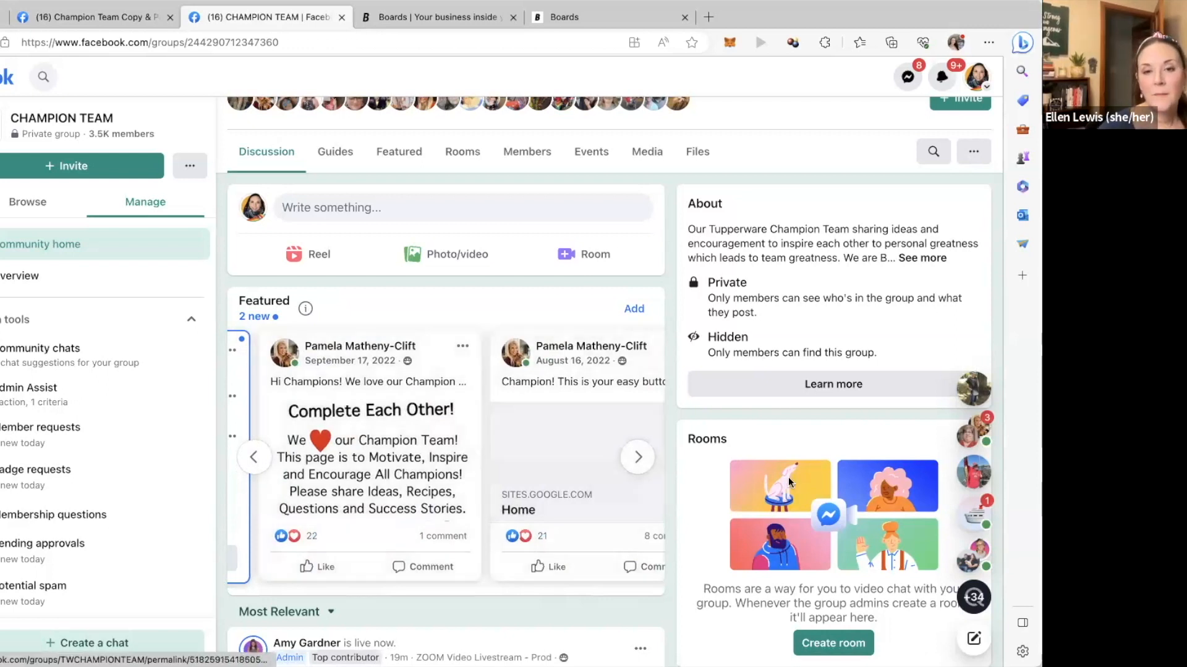
- Open the featured easy-button post sharing the Google Sites links page and view its comments
{"action": "left_click", "coordinate": [636, 456]}
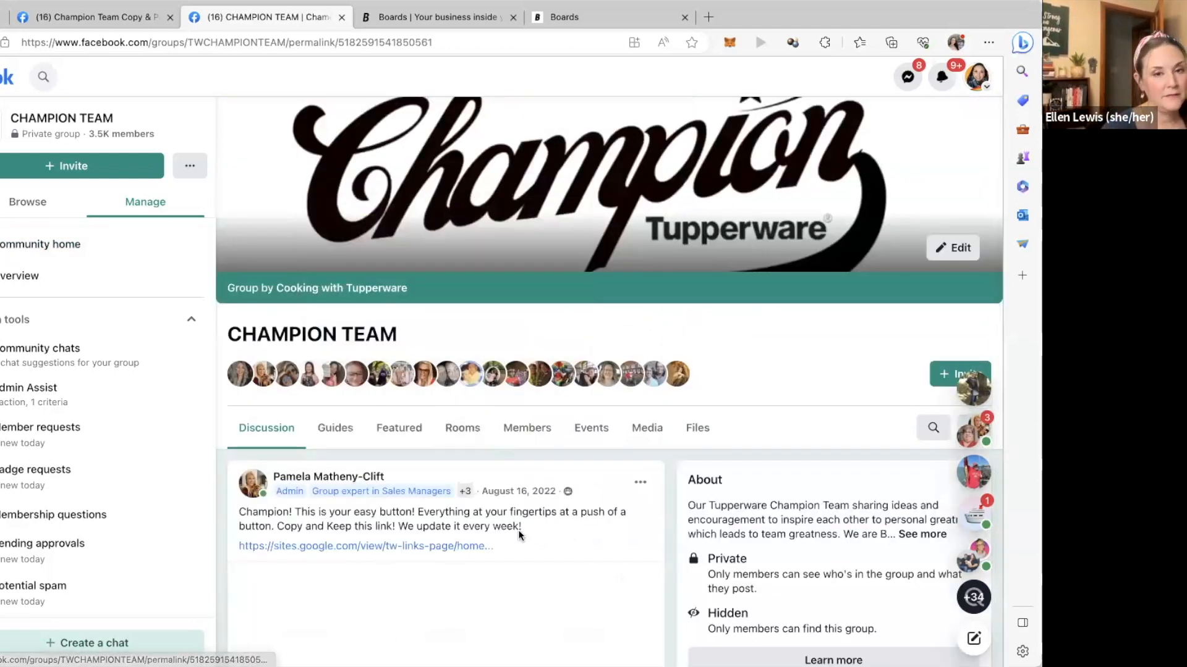
{"action": "scroll", "scroll_direction": "down", "scroll_amount": 3}
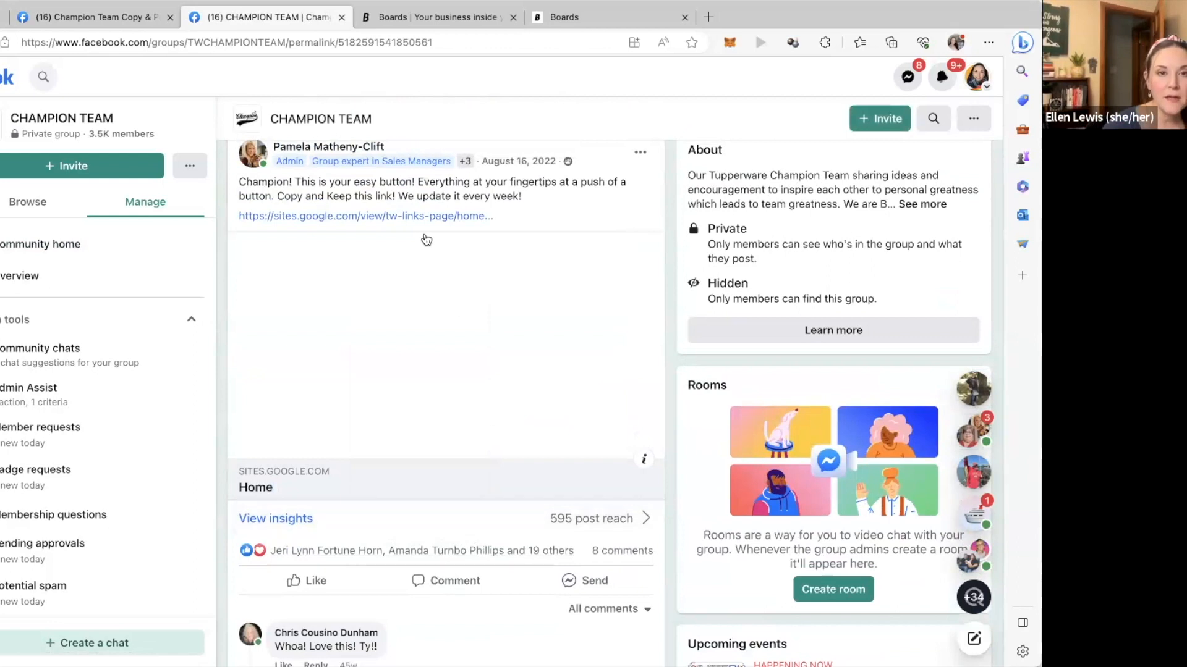
- Open the sites.google.com Tupperware links page and browse its link buttons, including Current Sales
{"action": "left_click", "coordinate": [365, 215]}
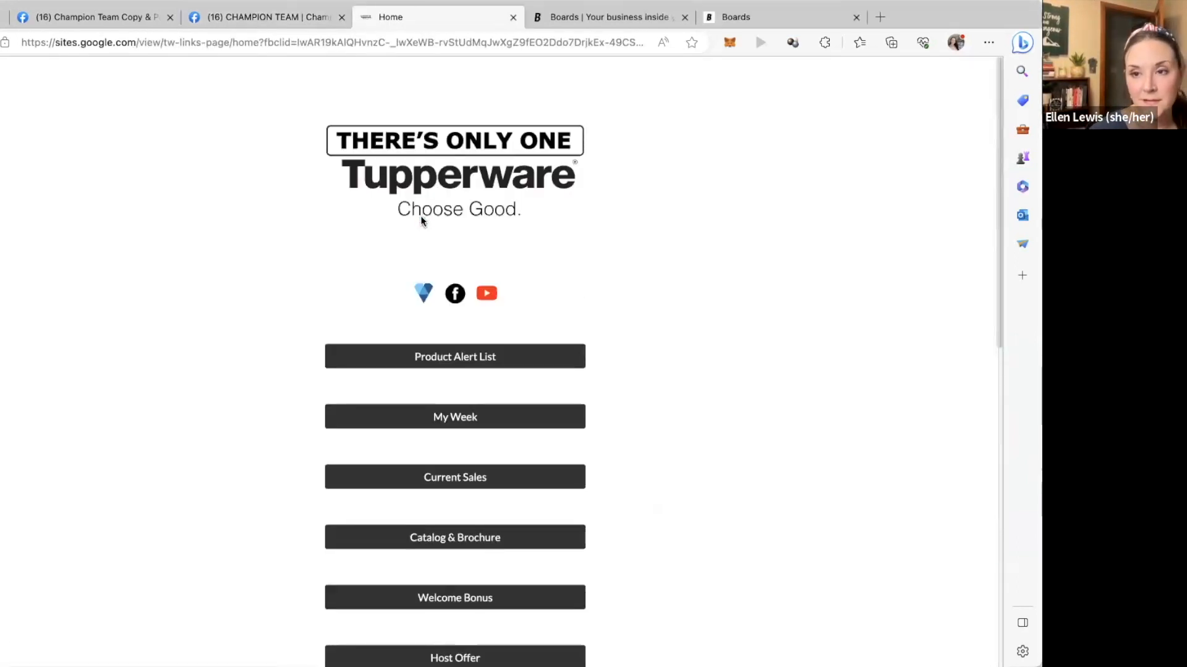
{"action": "mouse_move", "coordinate": [455, 356]}
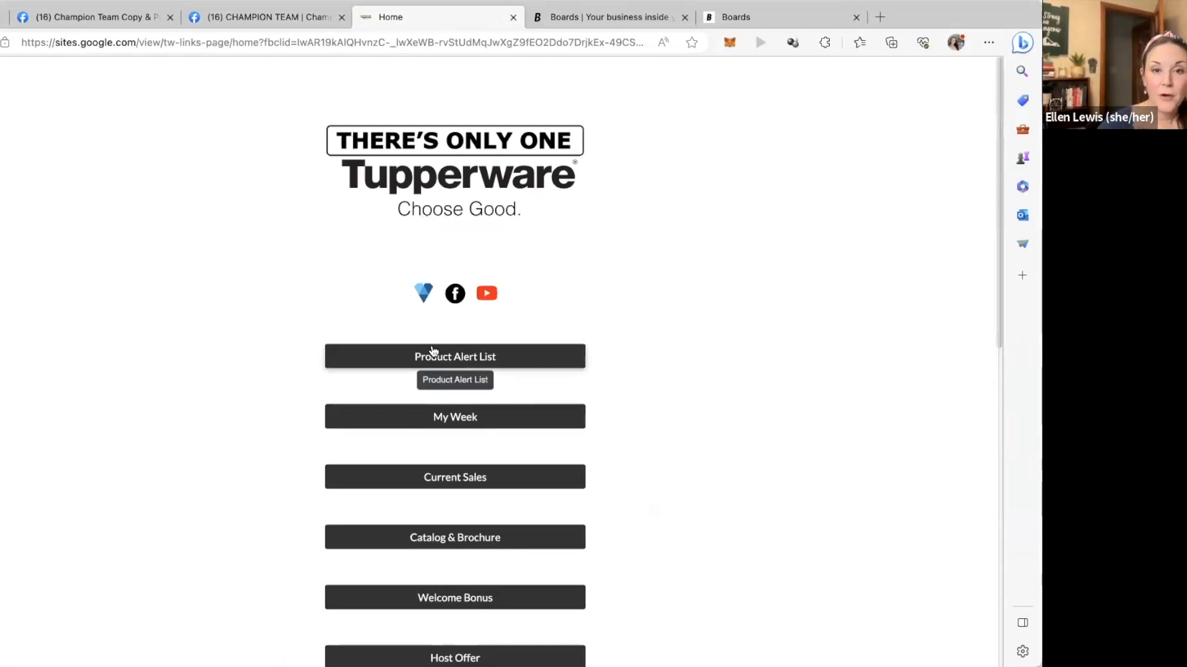
{"action": "scroll", "scroll_direction": "down", "scroll_amount": 3}
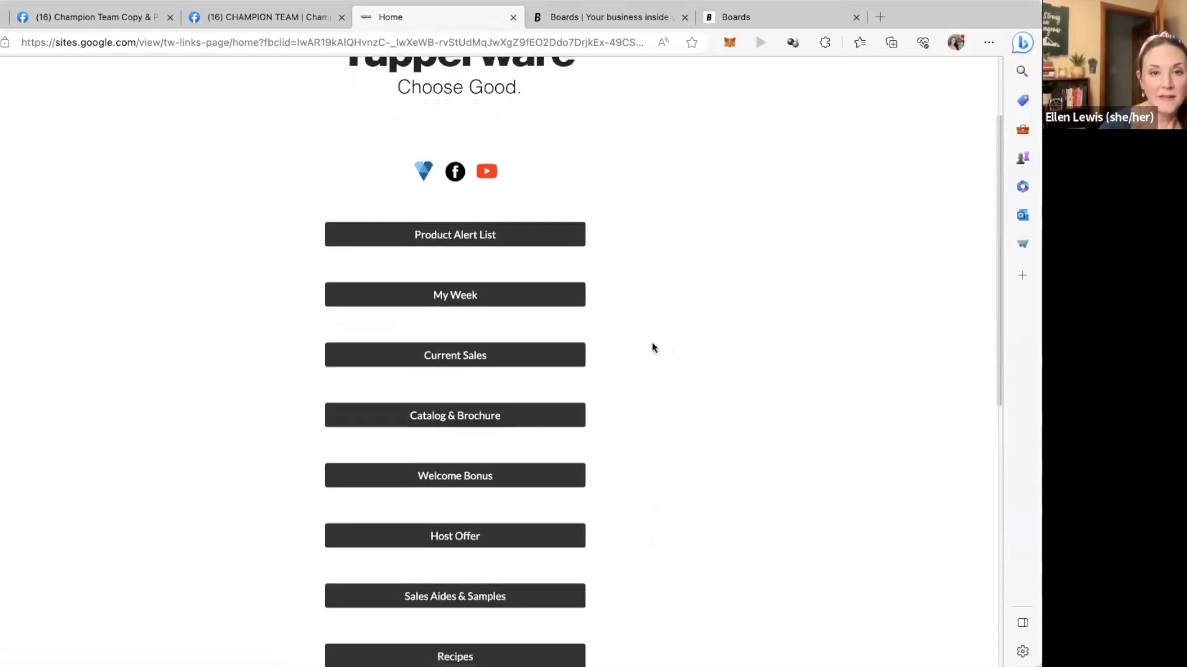
{"action": "scroll", "scroll_direction": "down", "scroll_amount": 3}
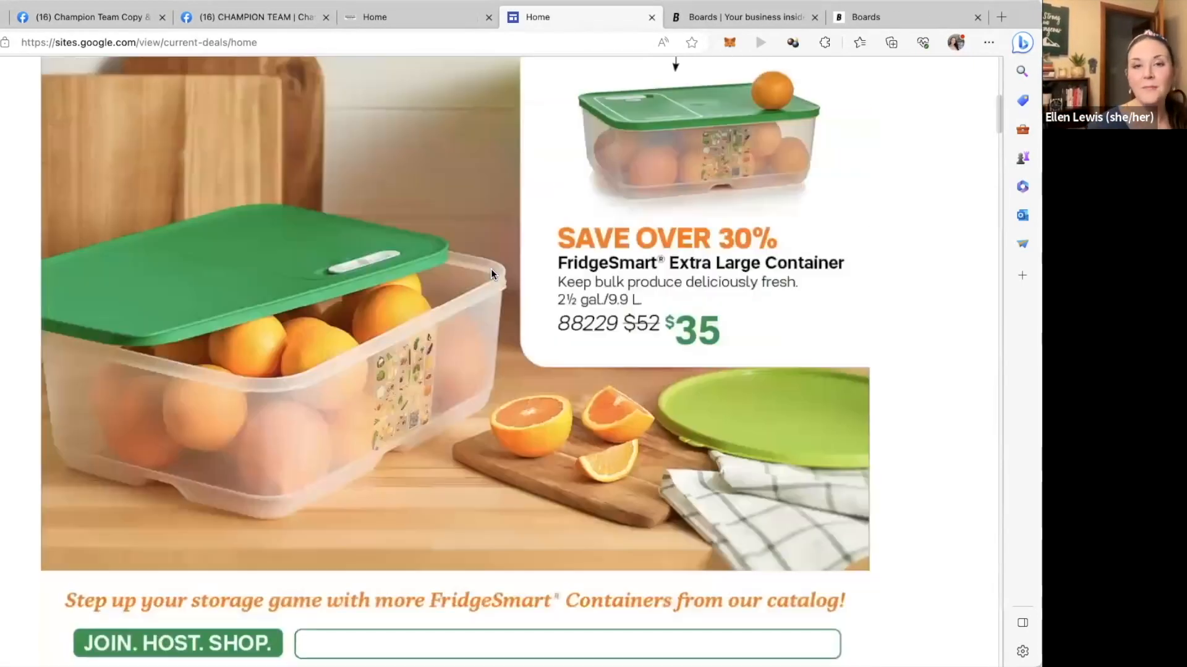
{"action": "scroll", "scroll_direction": "down", "scroll_amount": 3}
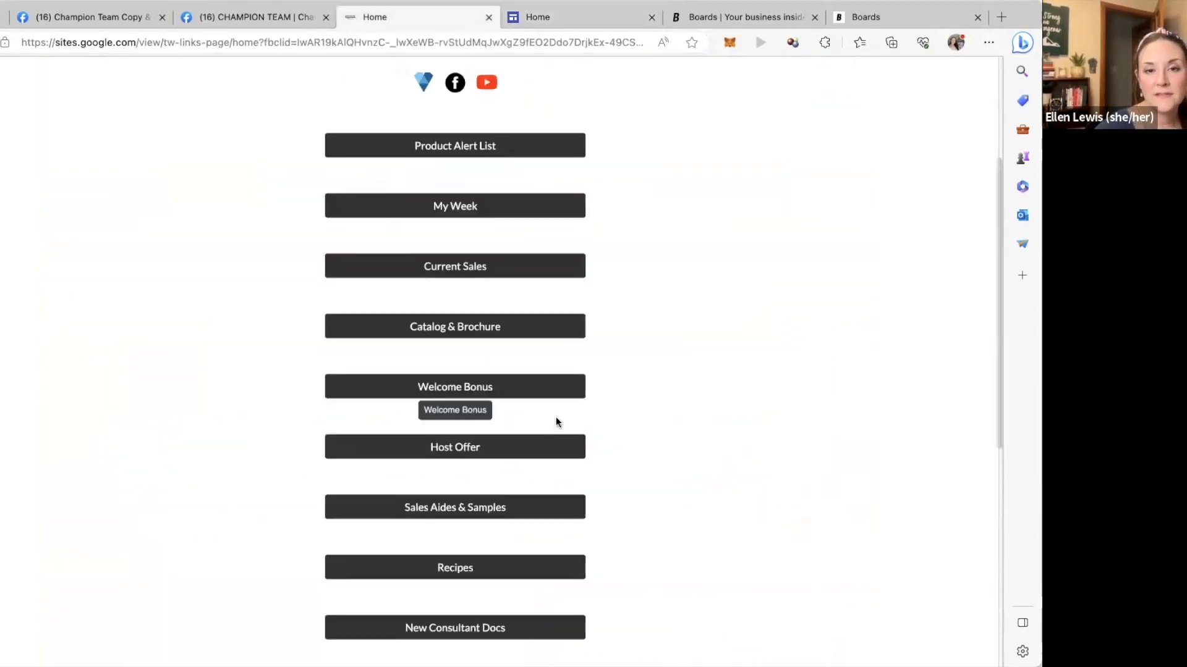
{"action": "scroll", "scroll_direction": "down", "scroll_amount": 3}
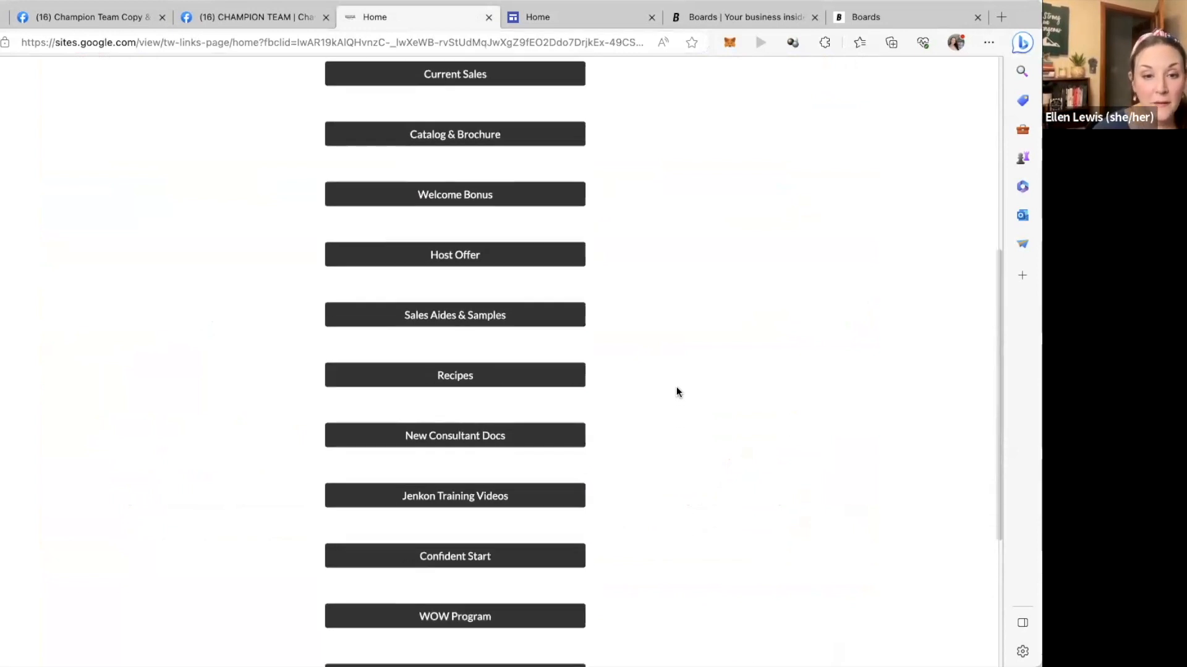
{"action": "scroll", "scroll_direction": "down", "scroll_amount": 3}
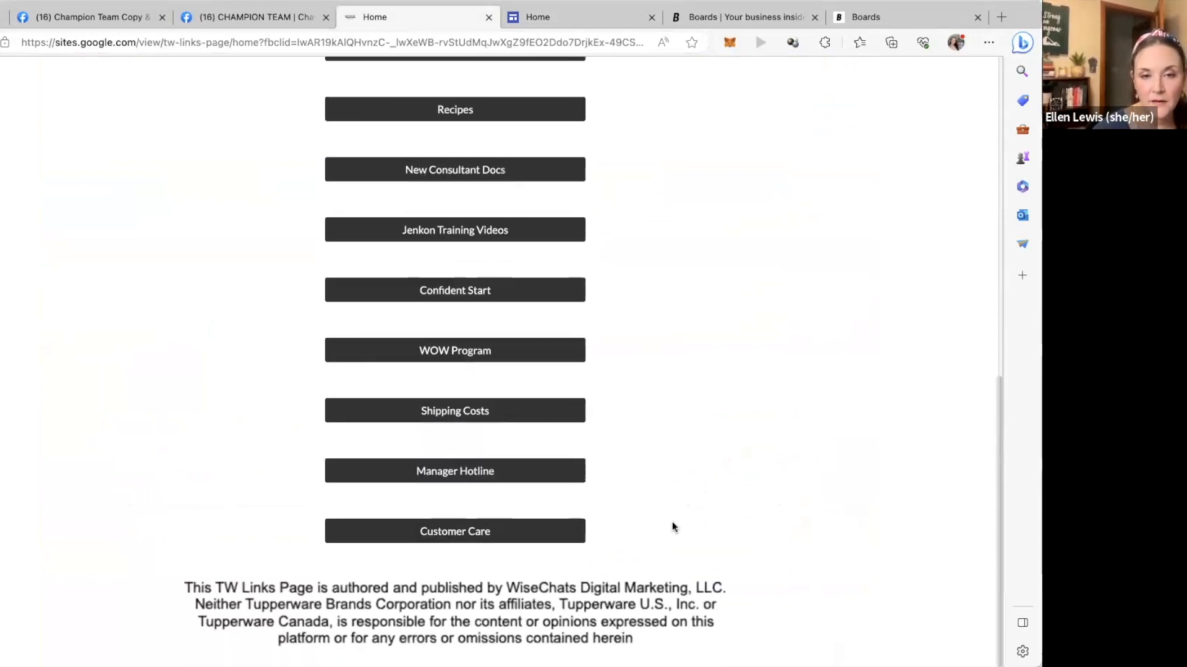
{"action": "scroll", "scroll_direction": "up", "scroll_amount": 3}
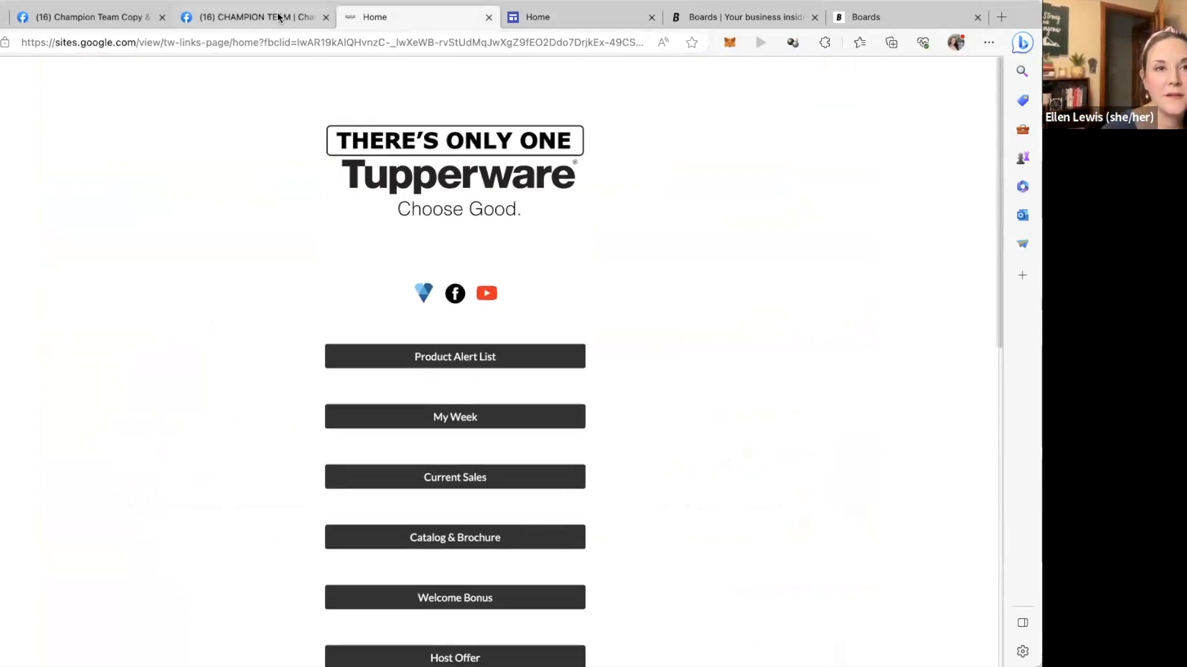
{"action": "mouse_move", "coordinate": [253, 16]}
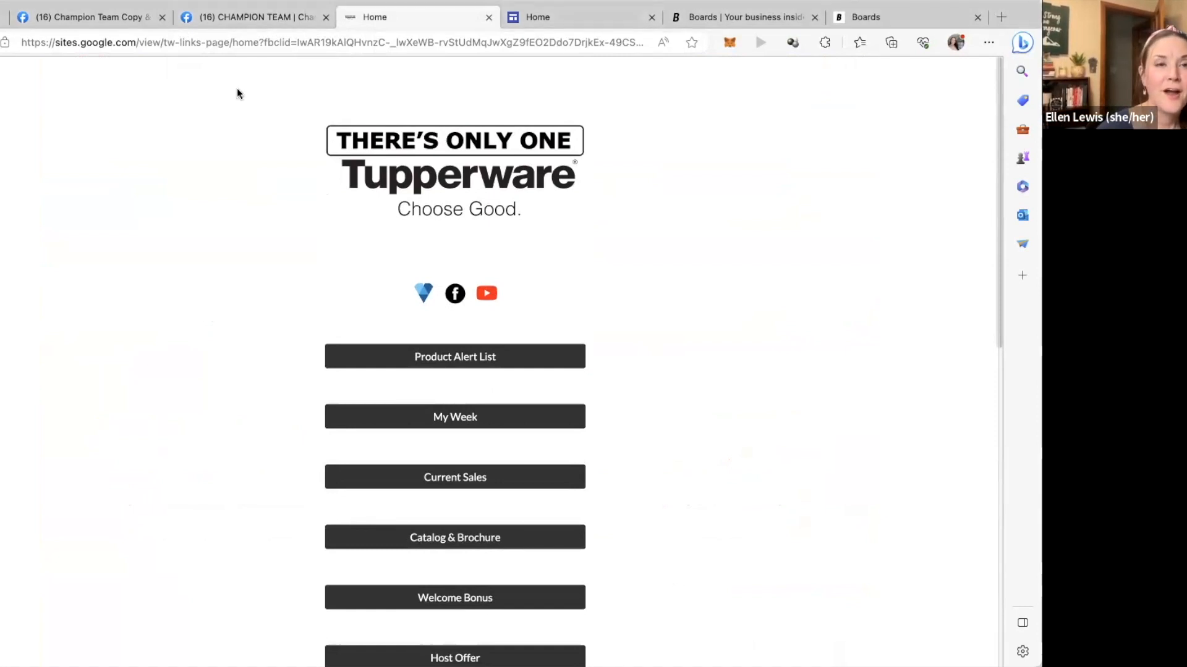
- Return to the Champion Team Facebook tab showing the easy-button post
{"action": "left_click", "coordinate": [253, 16]}
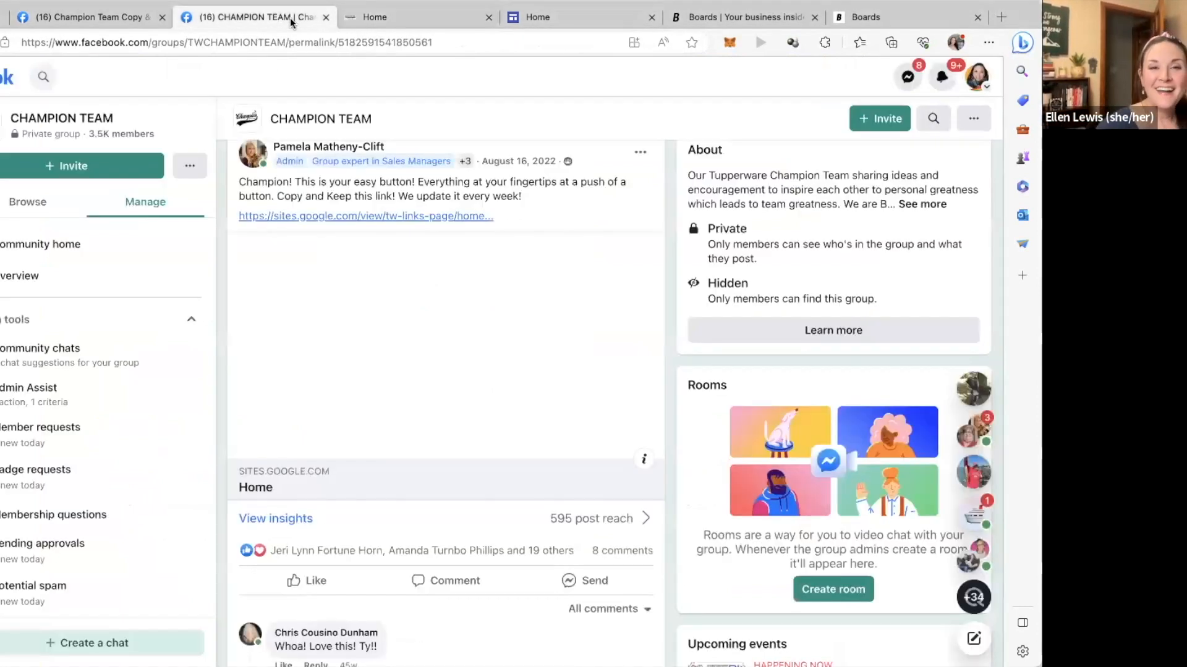
- Scroll the easy-button post before returning to the Champion Team group's main page
{"action": "scroll", "scroll_direction": "down", "scroll_amount": 3}
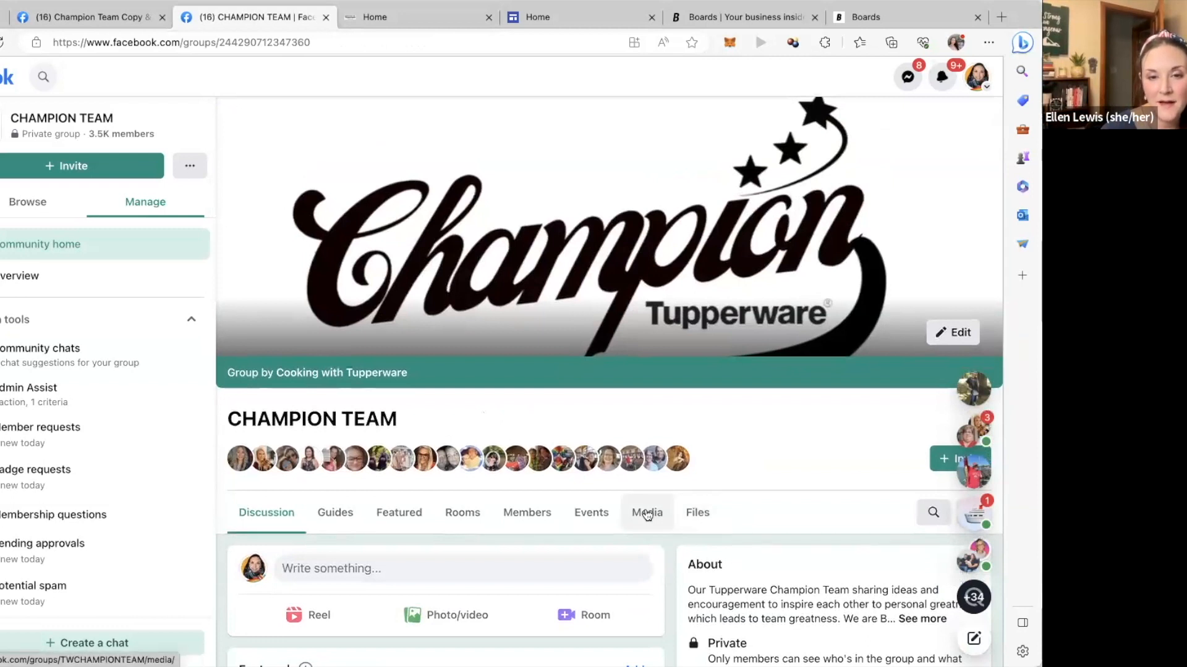
- View the group's Media albums — July Recruiting, July Host and June Awards
{"action": "left_click", "coordinate": [646, 512]}
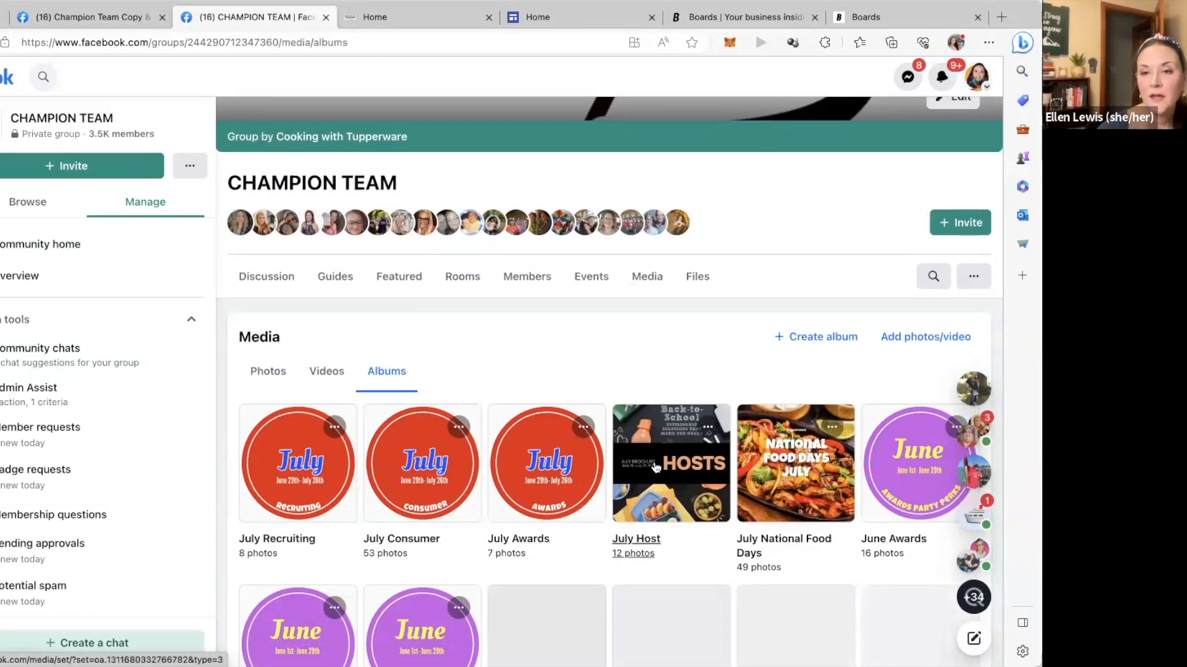
{"action": "scroll", "scroll_direction": "down", "scroll_amount": 3}
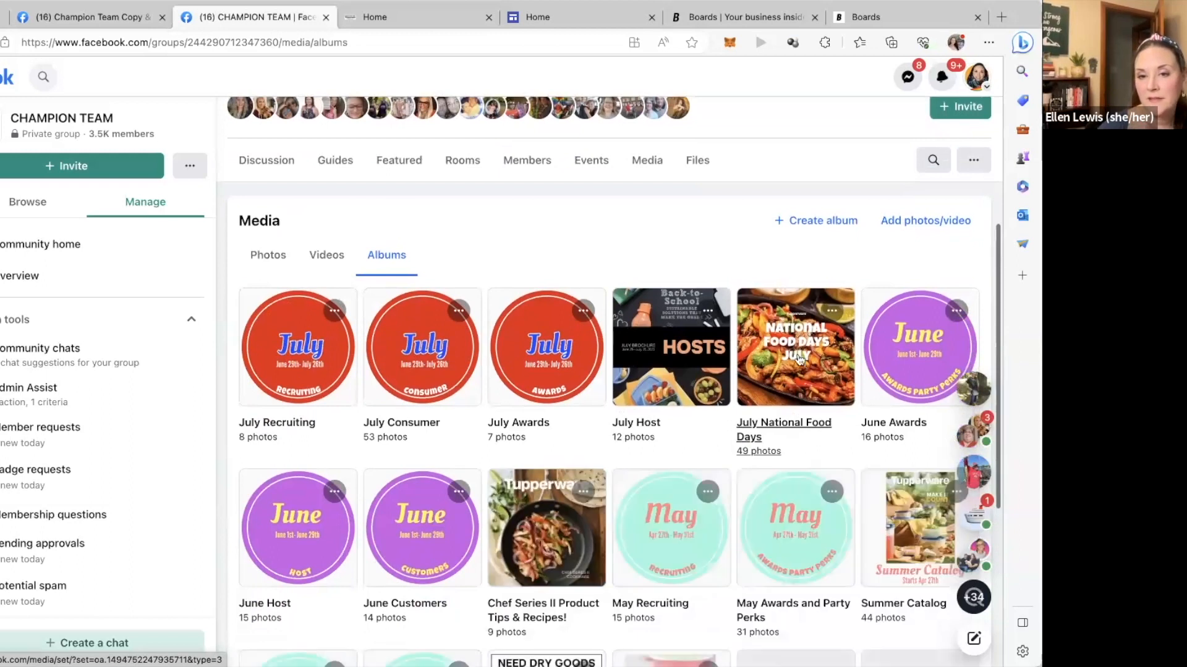